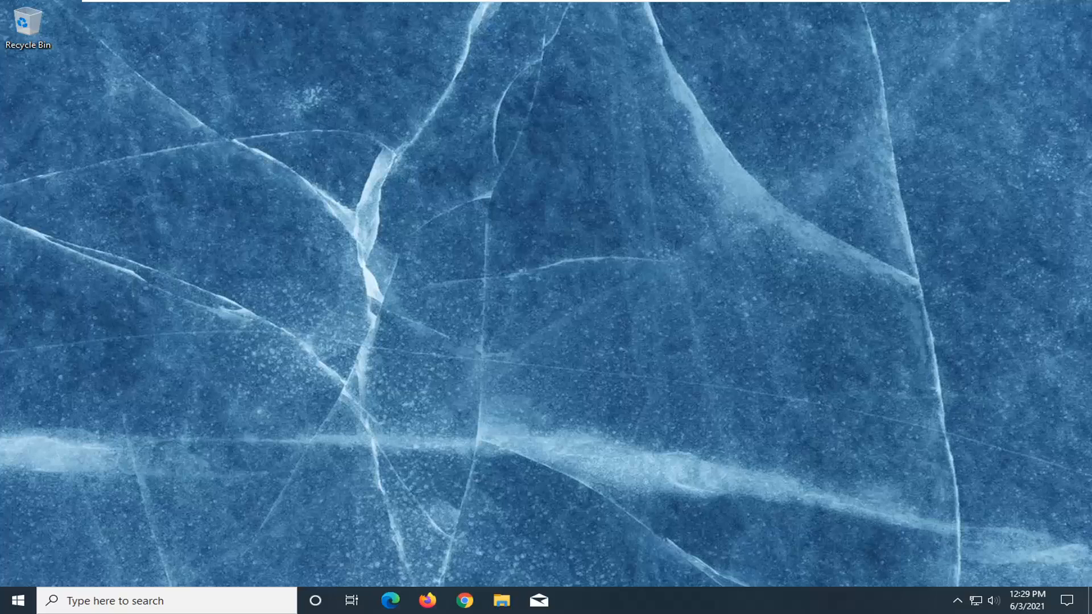
pyautogui.moveTo(399, 430)
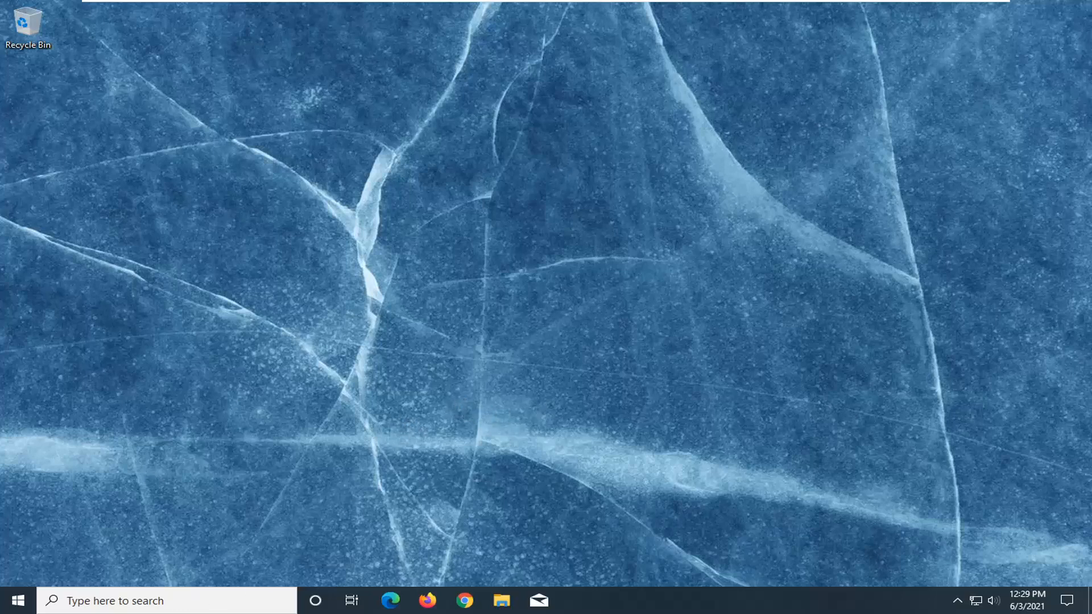
# Launch Chrome maximized and go to dell.com support driver page for driverId=xhjrn
pyautogui.click(464, 601)
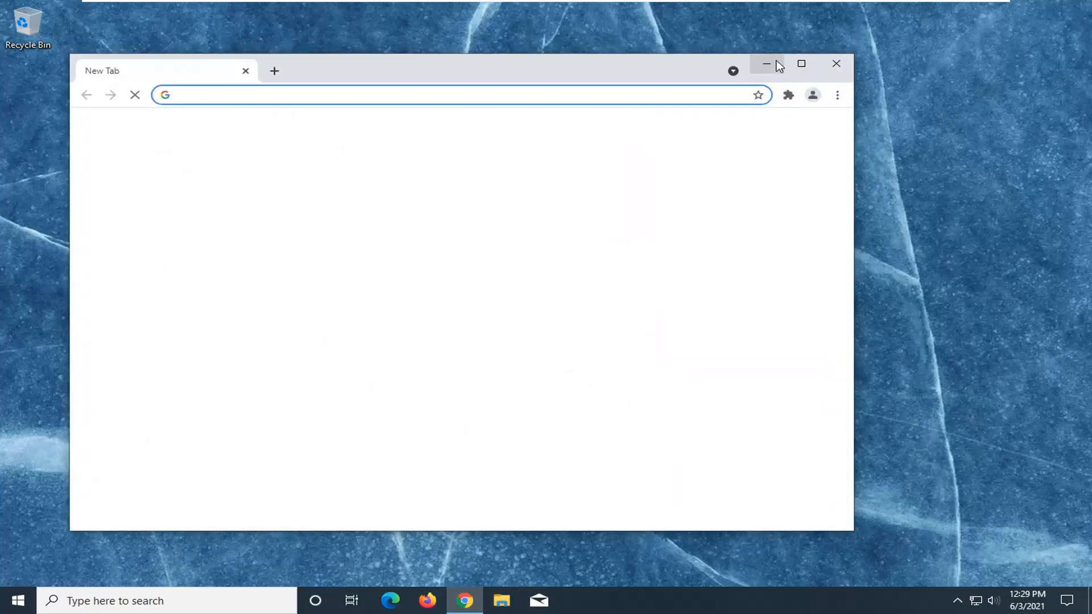
pyautogui.click(809, 64)
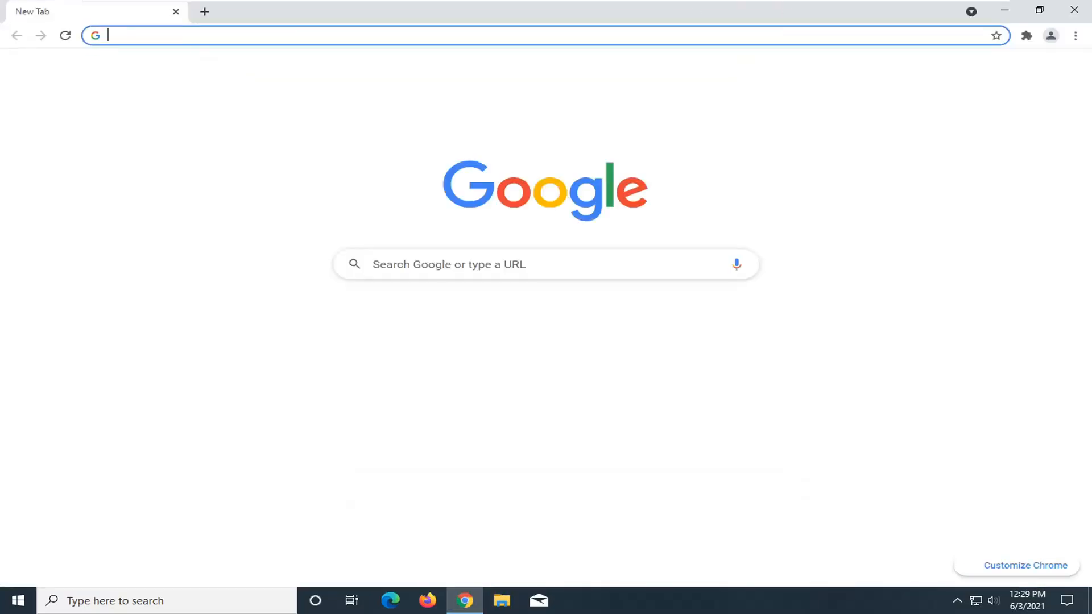
pyautogui.write('https://www.dell.com/support/home/in/en/inbsdt1/drivers/driversdetails?driverId=xhjrn')
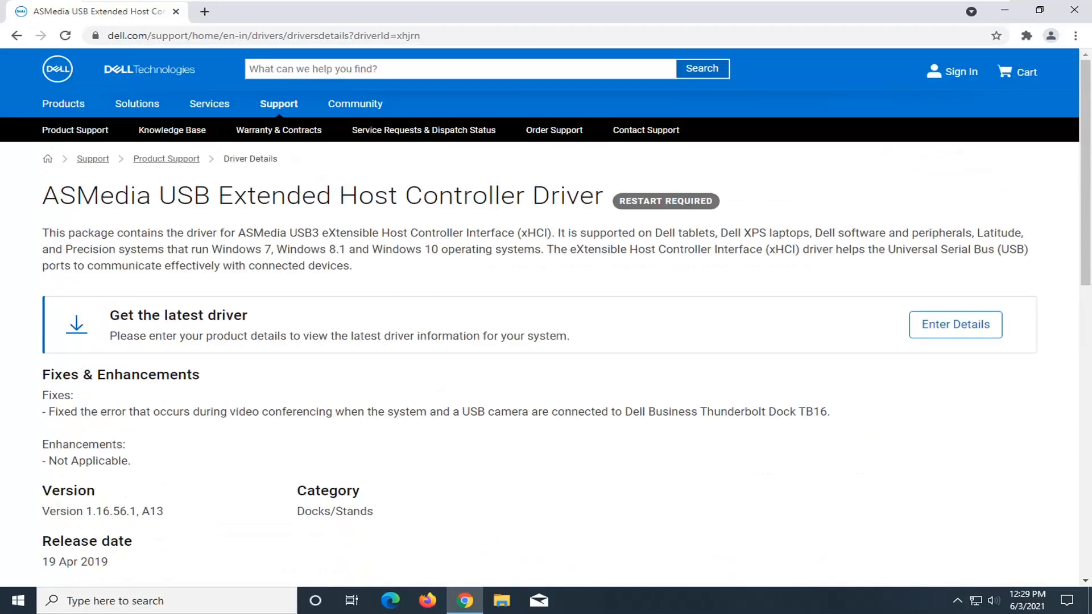
pyautogui.moveTo(452, 216)
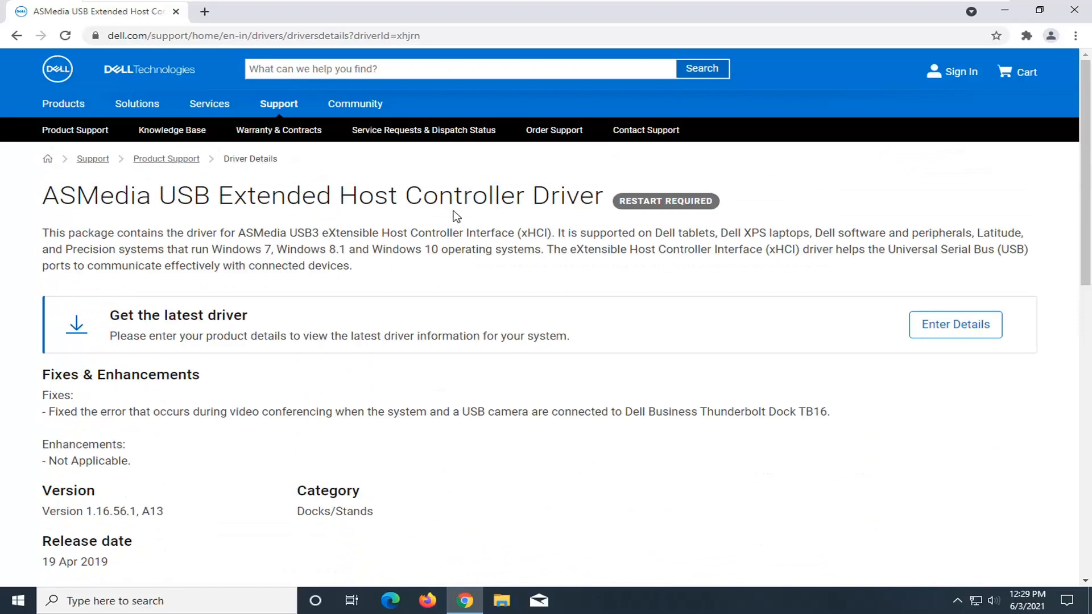
# Download the 32-bit ASMedia driver package from Available formats and run the downloaded file
pyautogui.scroll(-3)
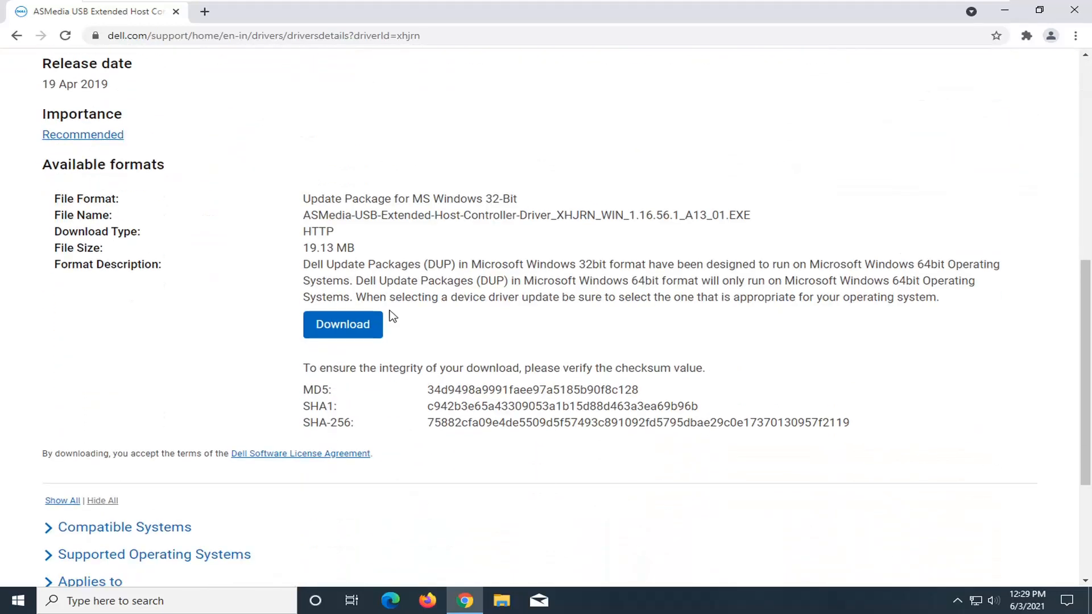
pyautogui.click(342, 324)
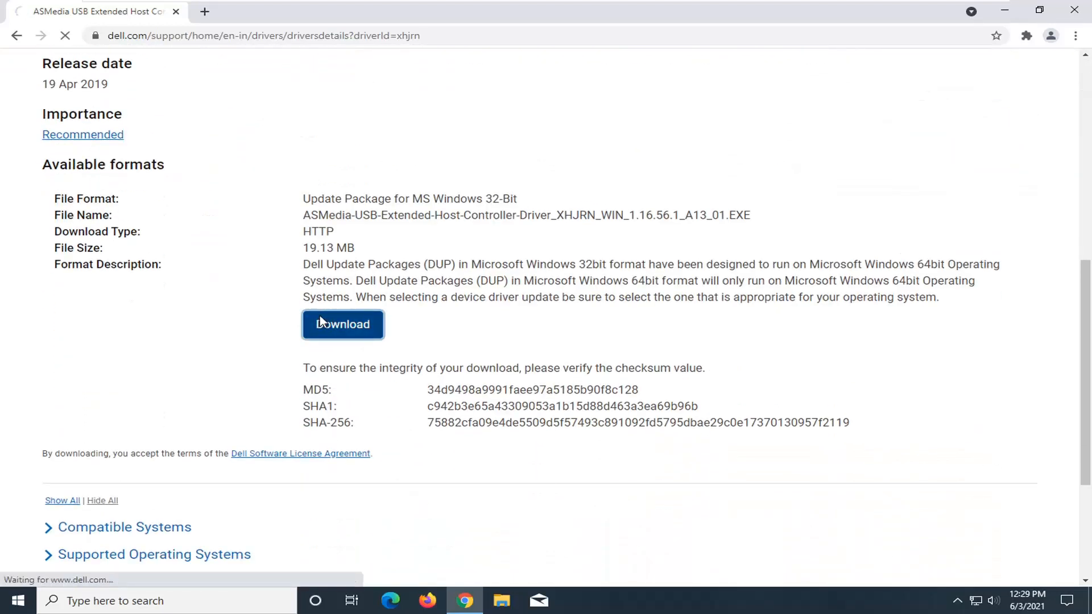
pyautogui.click(342, 325)
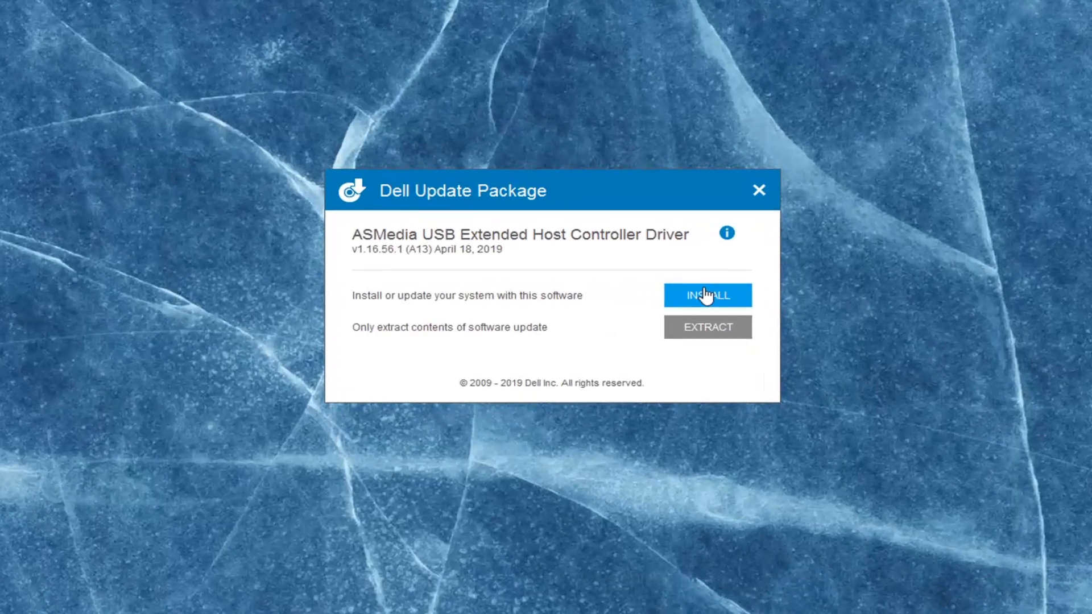
# Choose INSTALL in the Dell Update Package to launch the ASMedia InstallShield Wizard
pyautogui.click(707, 296)
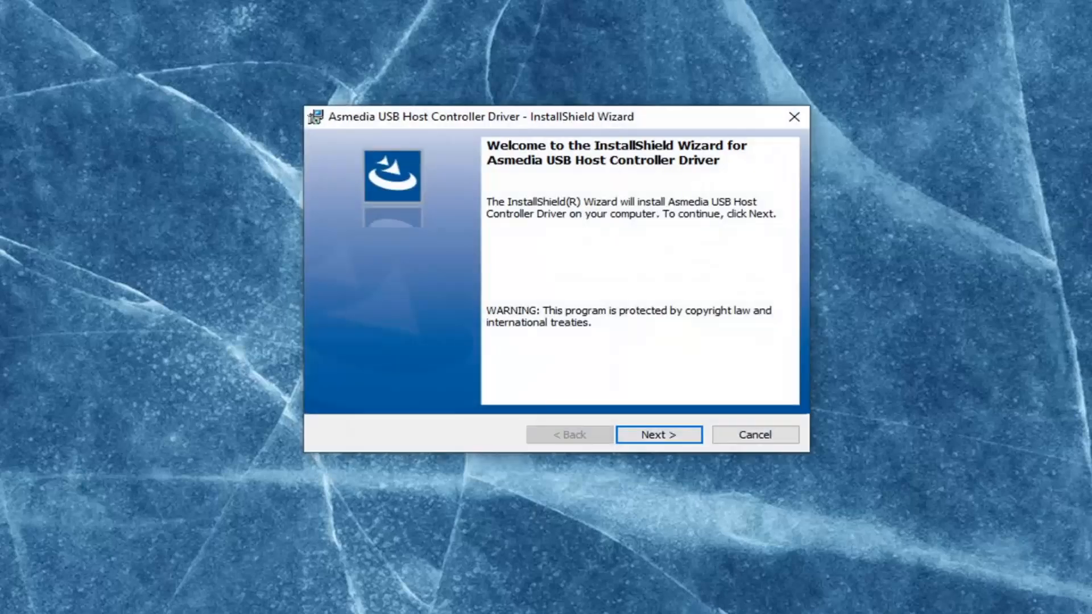
# Accept the license agreement, let the ASMedia driver install, and finish the wizard
pyautogui.click(658, 434)
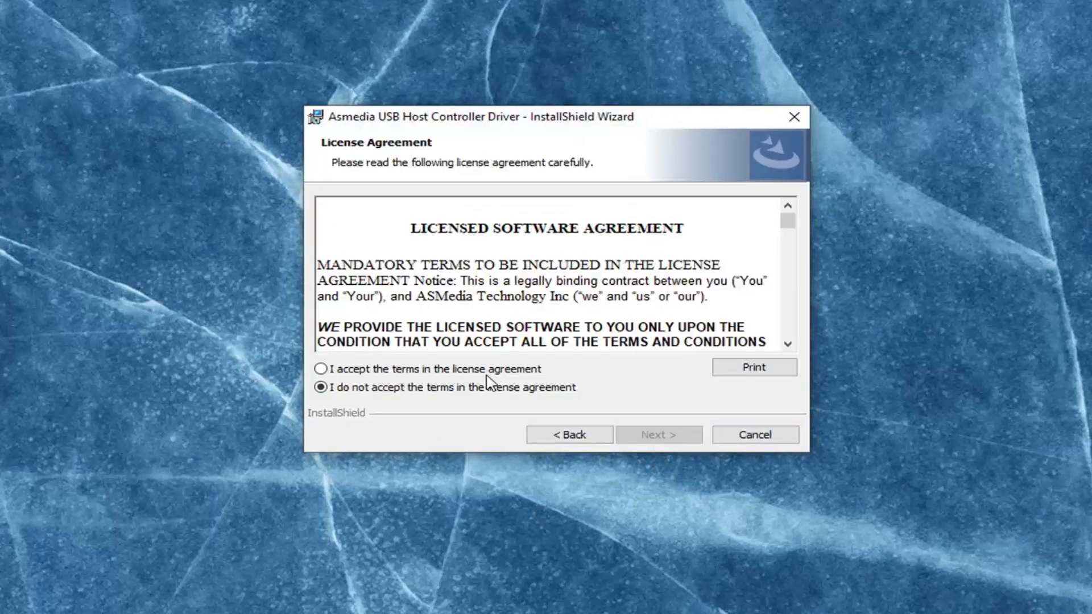
pyautogui.click(319, 368)
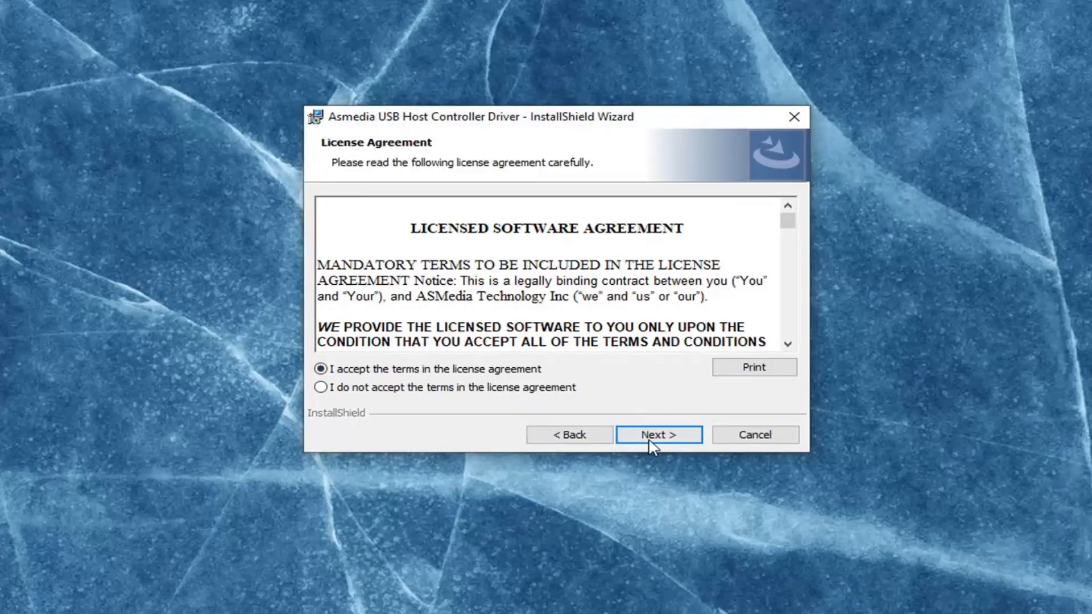
pyautogui.click(659, 435)
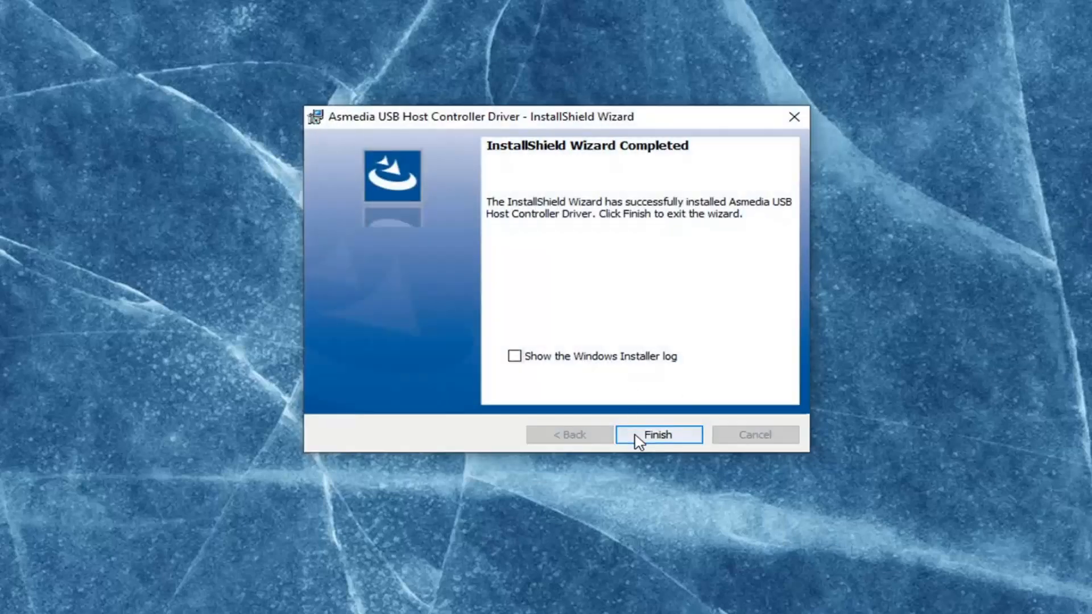
pyautogui.click(659, 434)
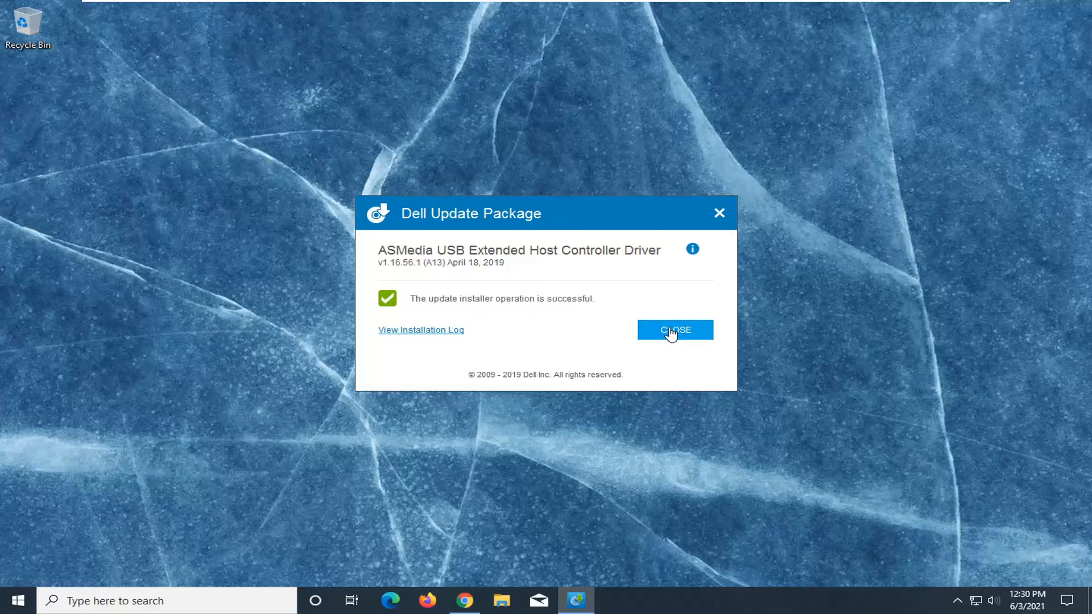
# Close the 'operation successful' Dell Update Package window, leaving the desktop
pyautogui.click(675, 330)
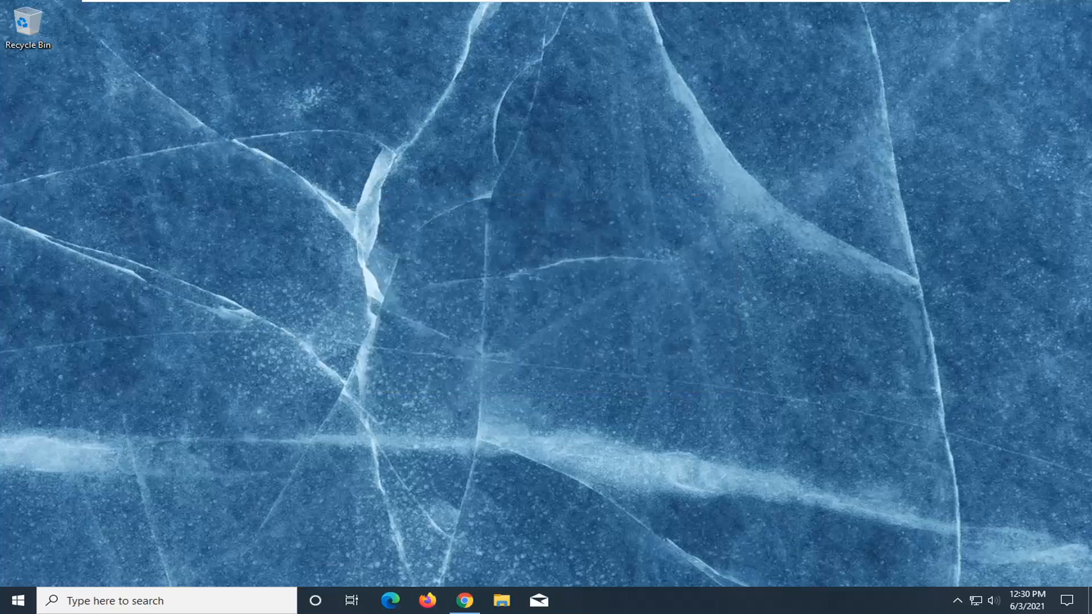